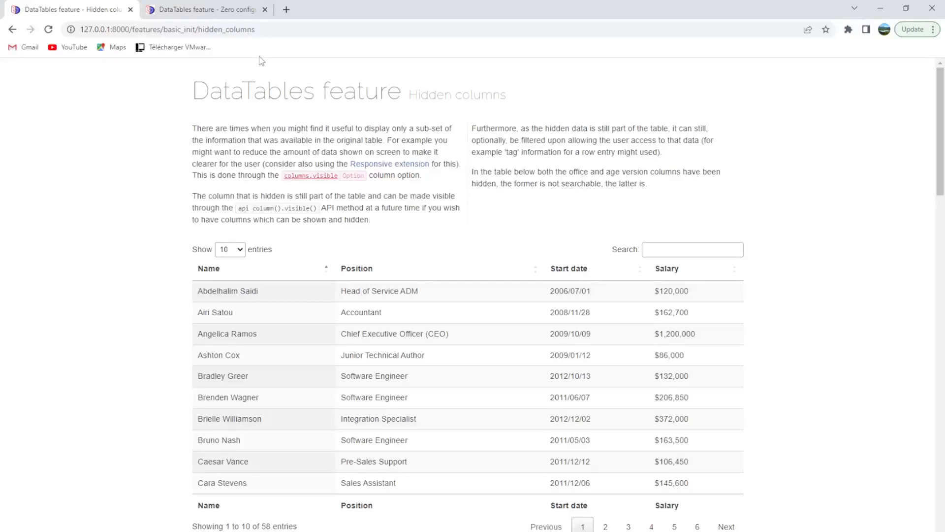
Open the Zero configuration example link in a new tab from the Hidden columns page.
double_click(455, 93)
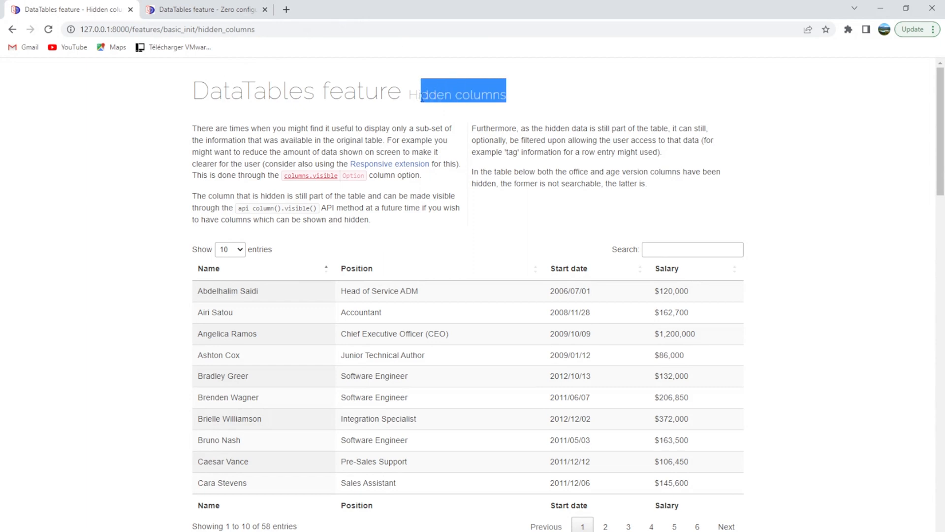
scroll("down", 3)
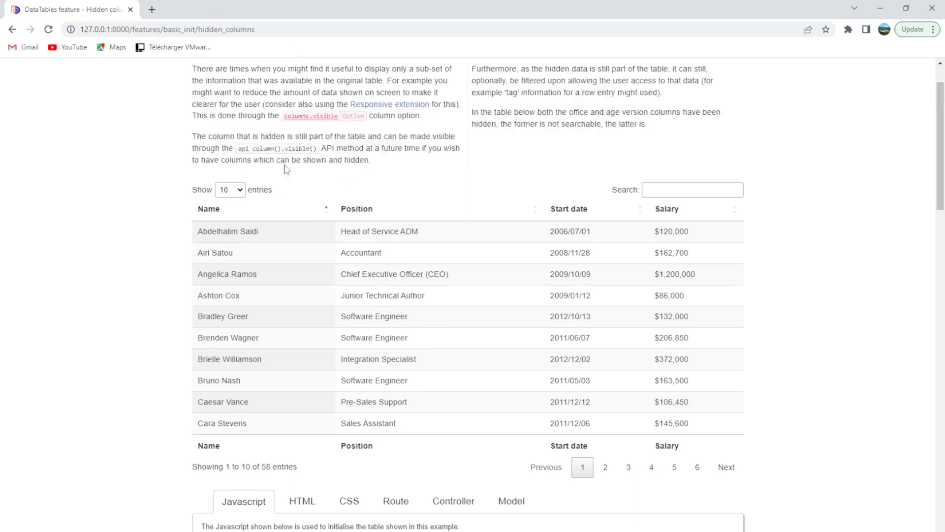
right_click(240, 416)
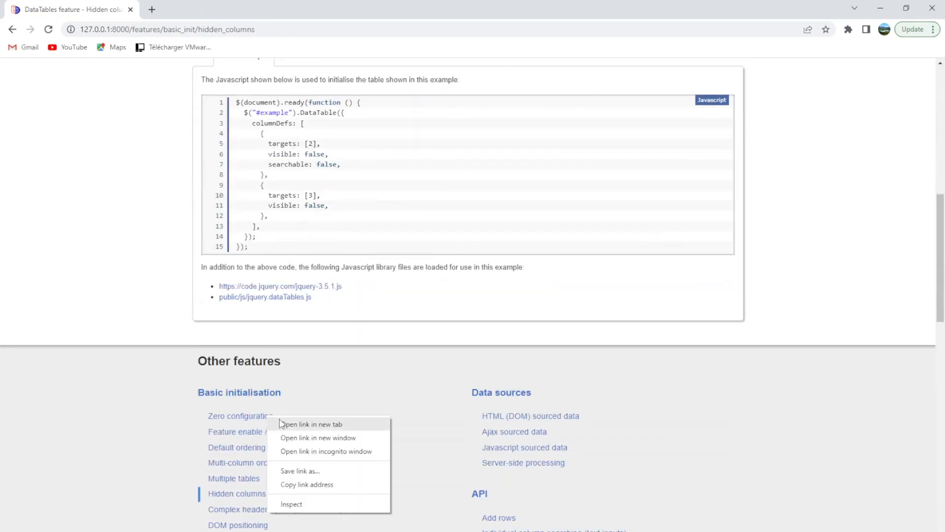
left_click(304, 423)
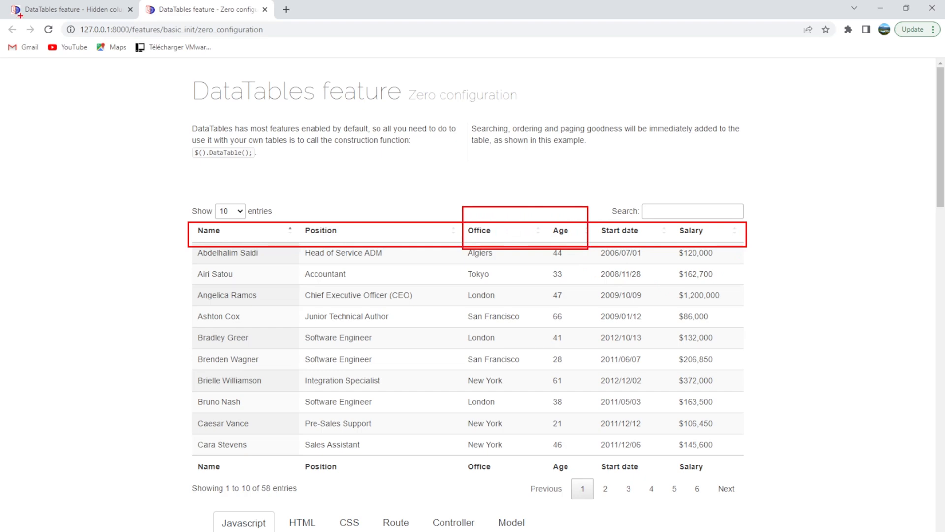
Compare the Hidden columns and Zero configuration table headers, ending on Hidden columns.
left_click(69, 9)
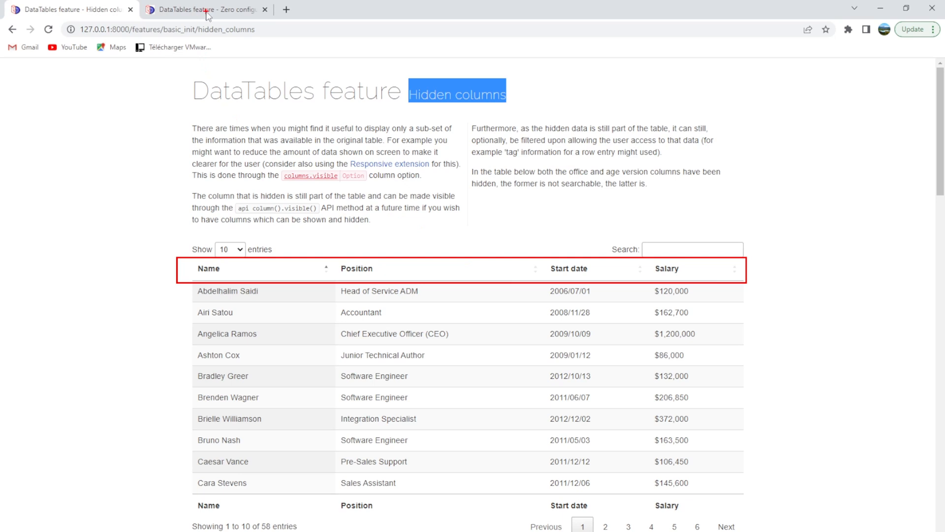
left_click(208, 10)
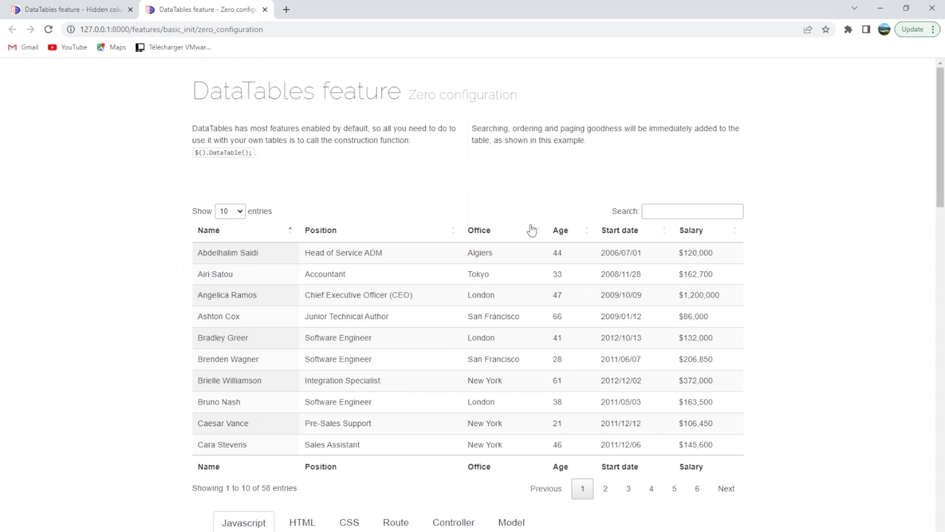
mouse_move(473, 234)
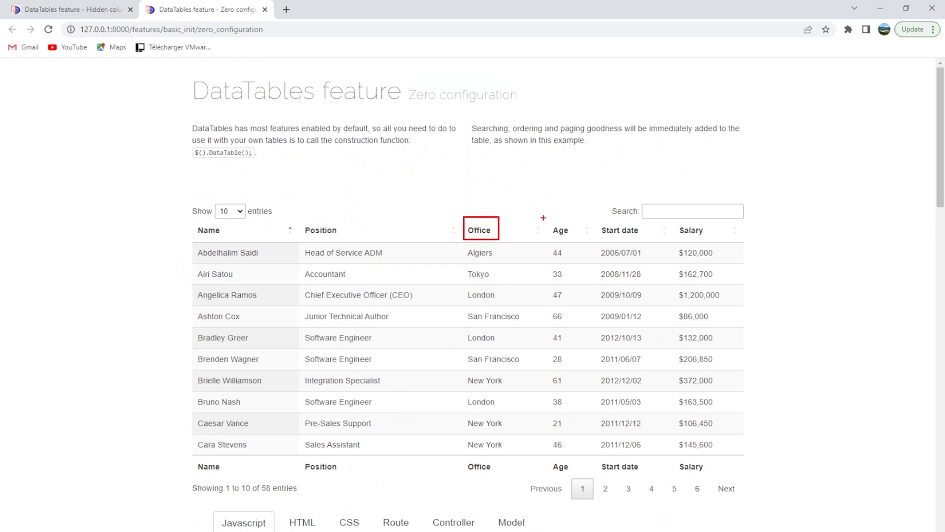
mouse_move(560, 230)
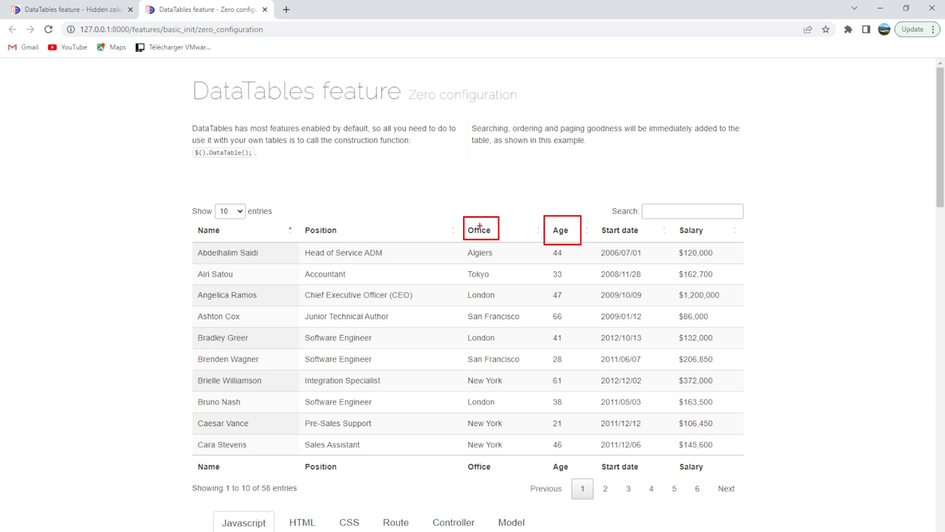
mouse_move(579, 244)
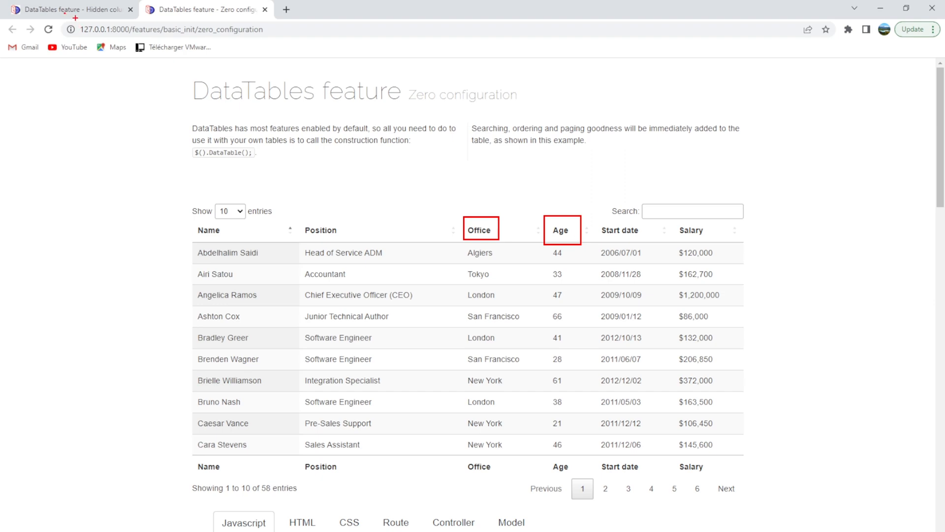
left_click(69, 9)
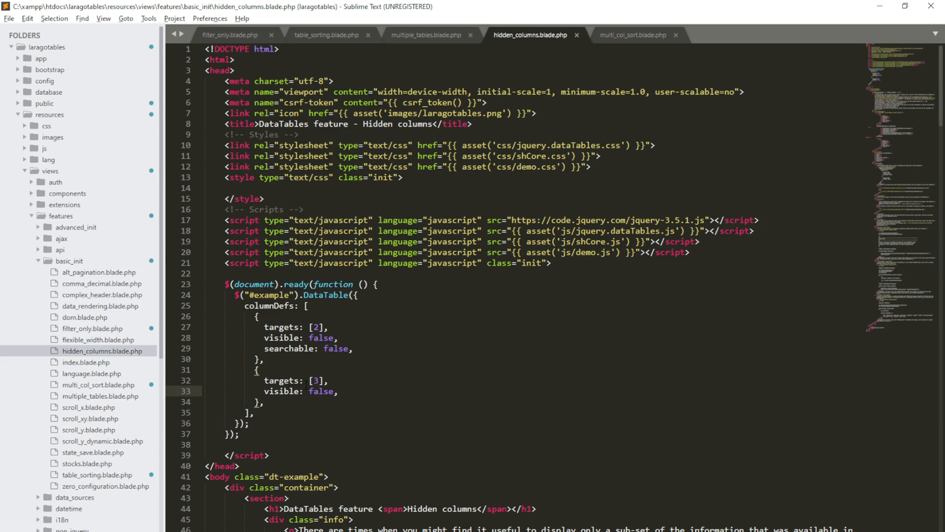
left_click(337, 391)
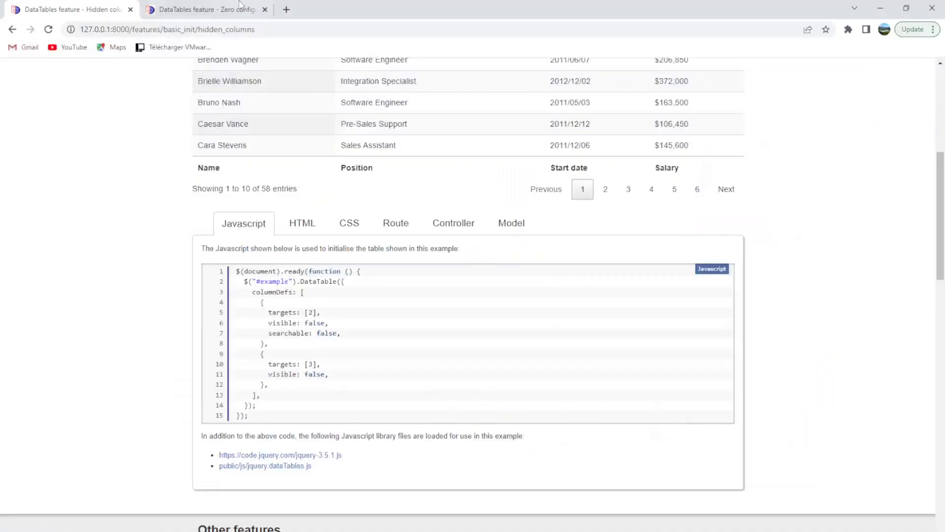
Search the Zero configuration table for Algiers, showing one matching row, then return to Hidden columns.
left_click(205, 9)
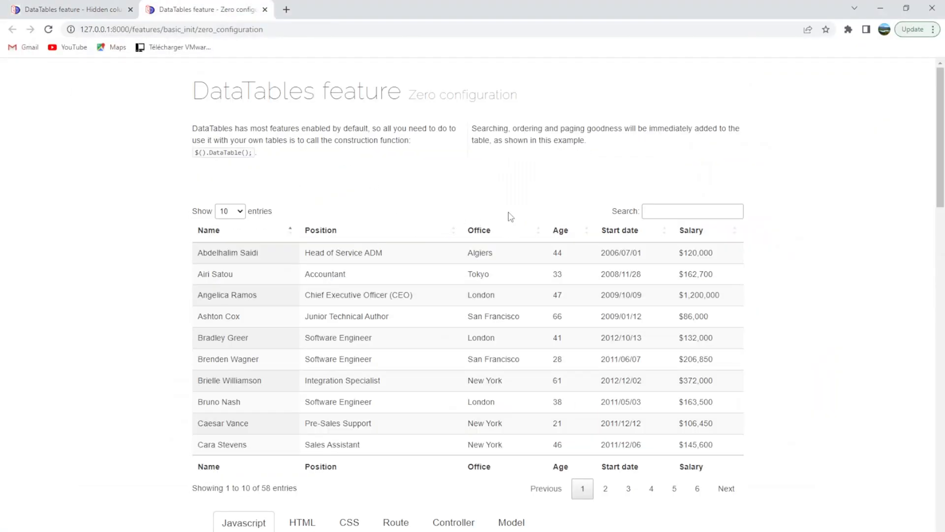
mouse_move(545, 227)
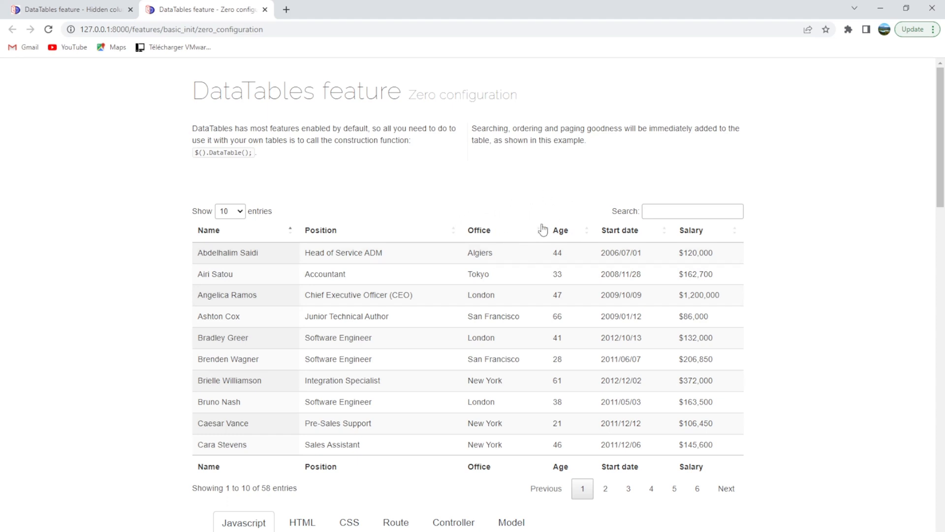
left_click(691, 210)
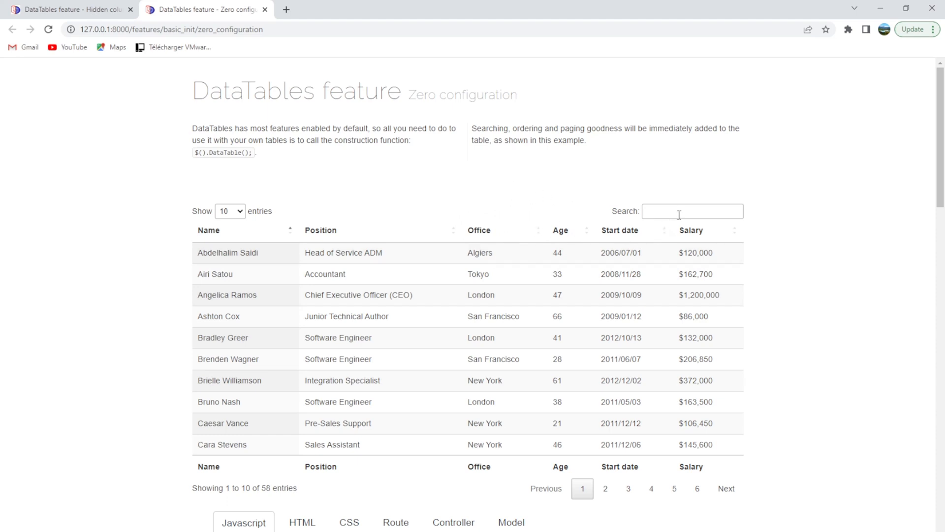
type("A")
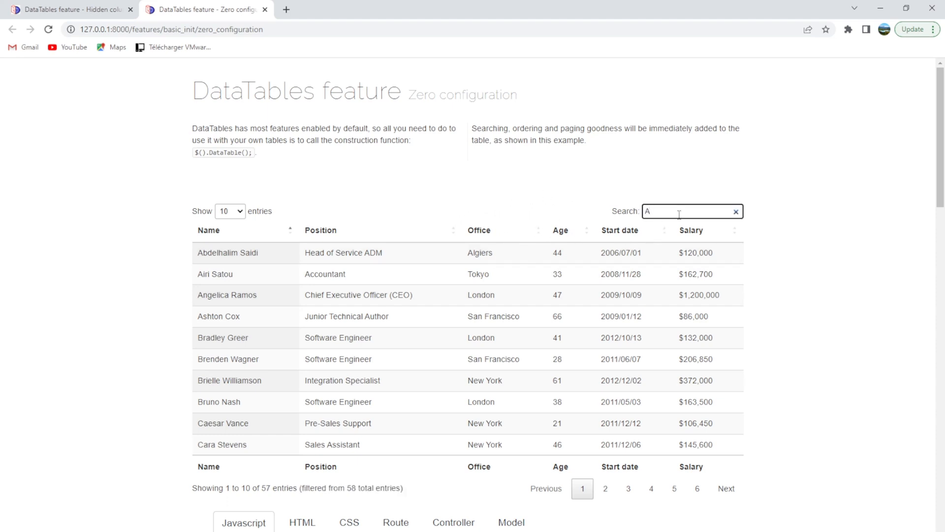
left_click(736, 210)
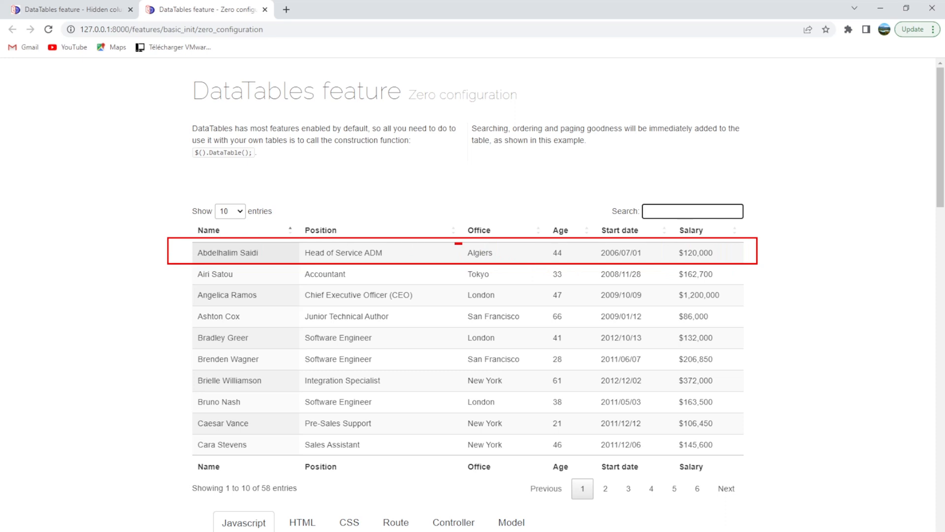
left_click(480, 252)
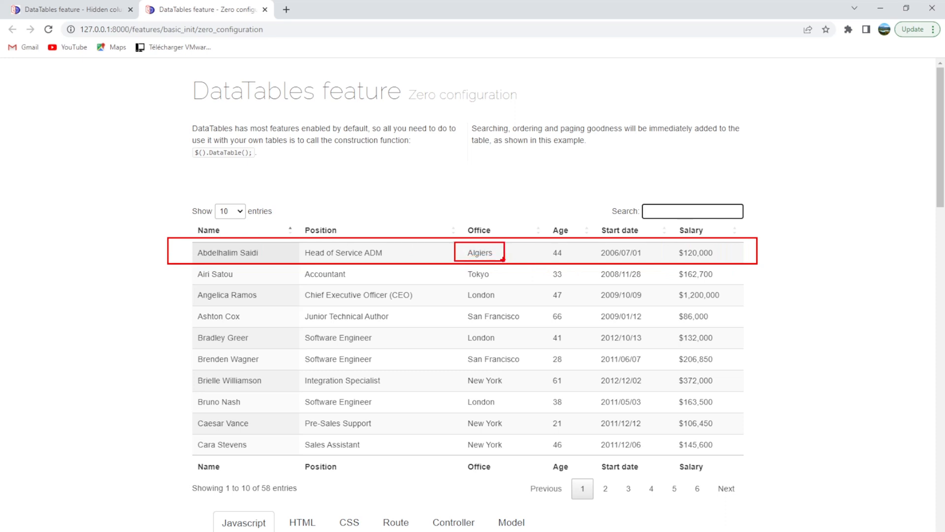
left_click(693, 210)
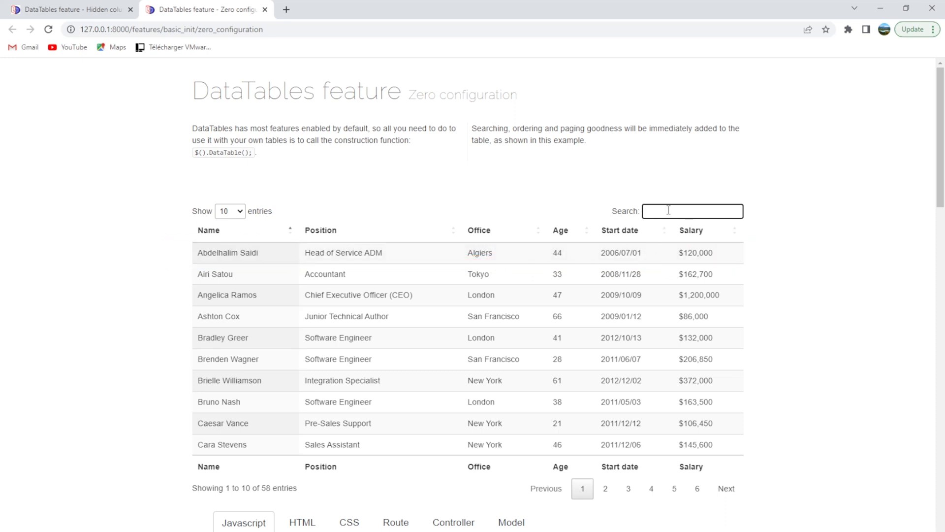
type("Algiers")
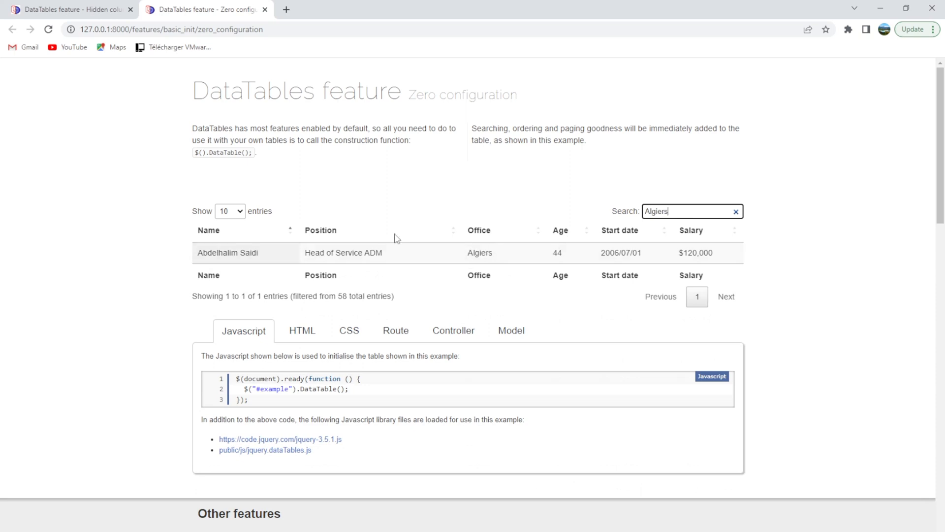
left_click(69, 9)
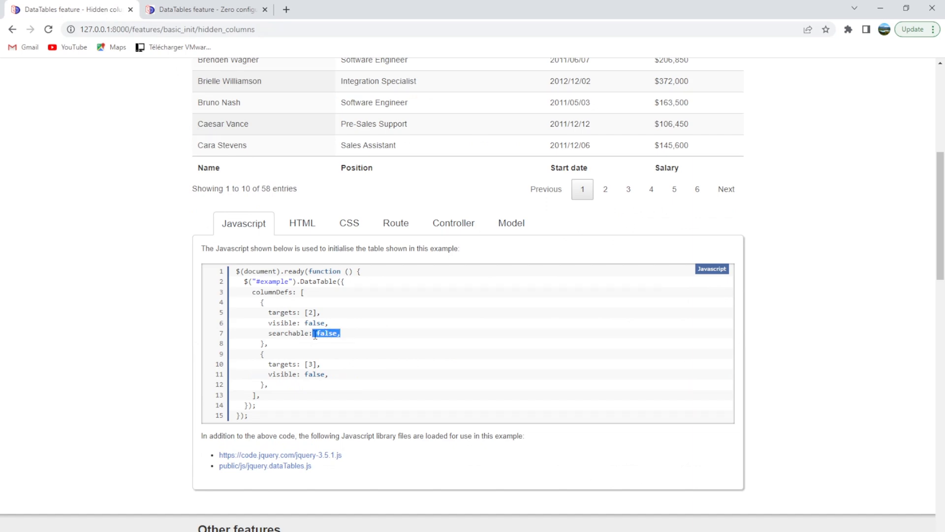
Search the Hidden columns table for Algiers (no matching records), then set searchable to true in the Blade file.
scroll("up", 3)
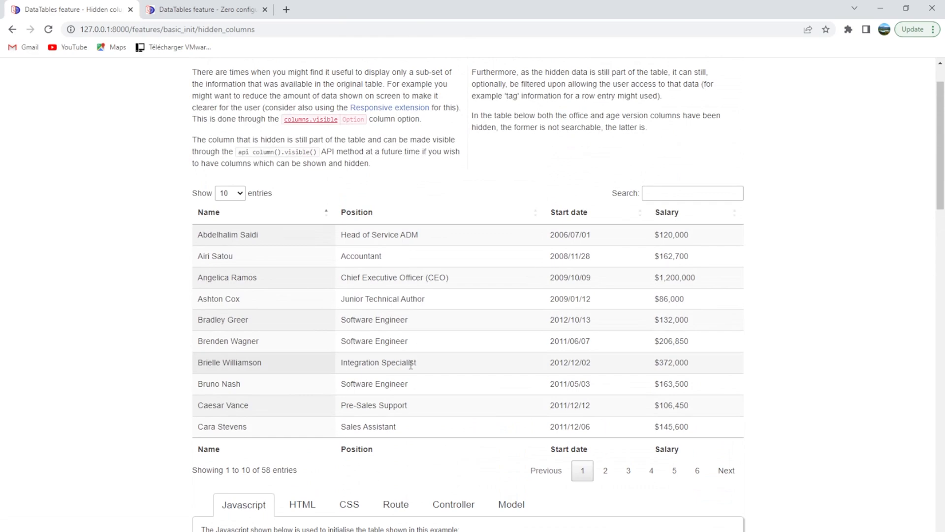
left_click(693, 193)
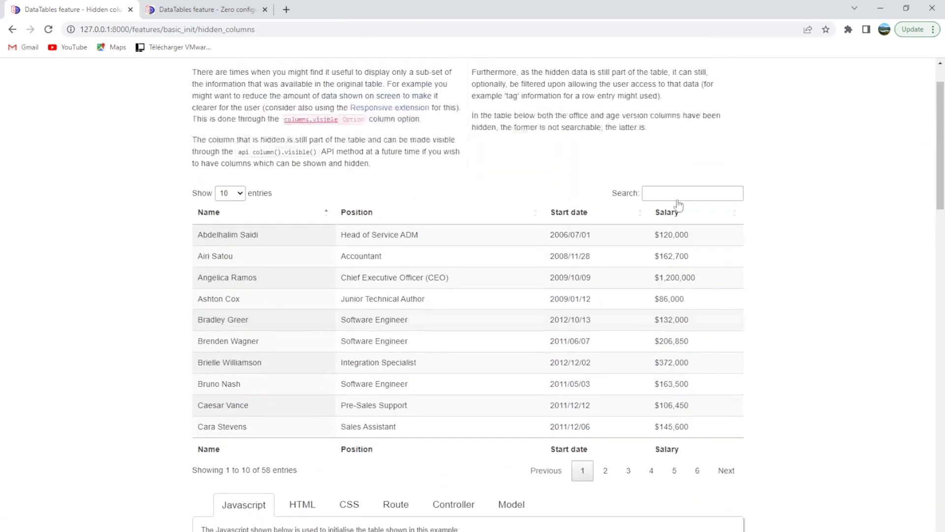
type("A")
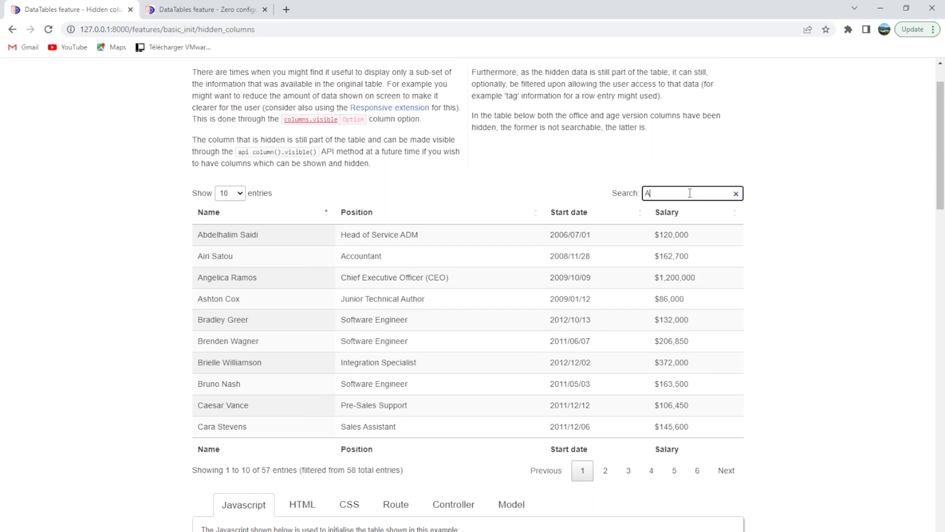
type("lgiers")
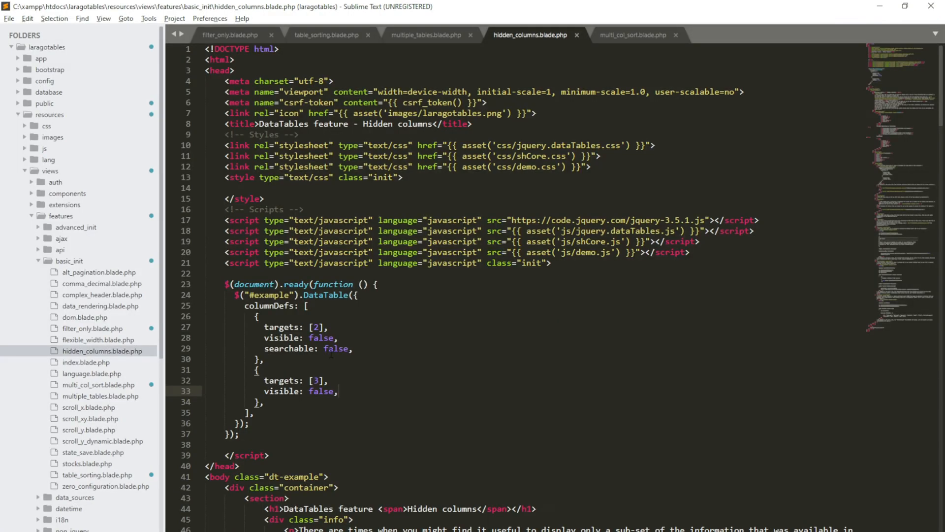
type("true")
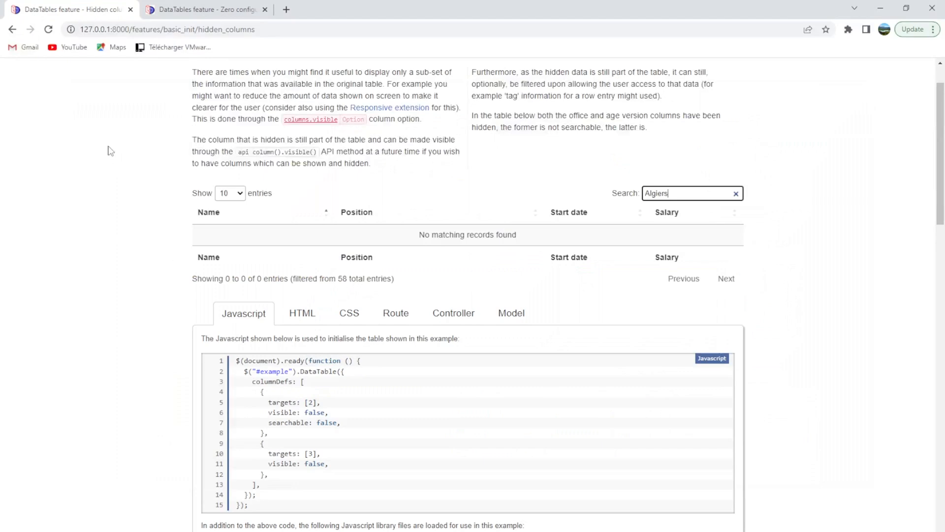
Reload the Hidden columns page, search Algier again, and set searchable back to false in the Blade file.
left_click(735, 193)
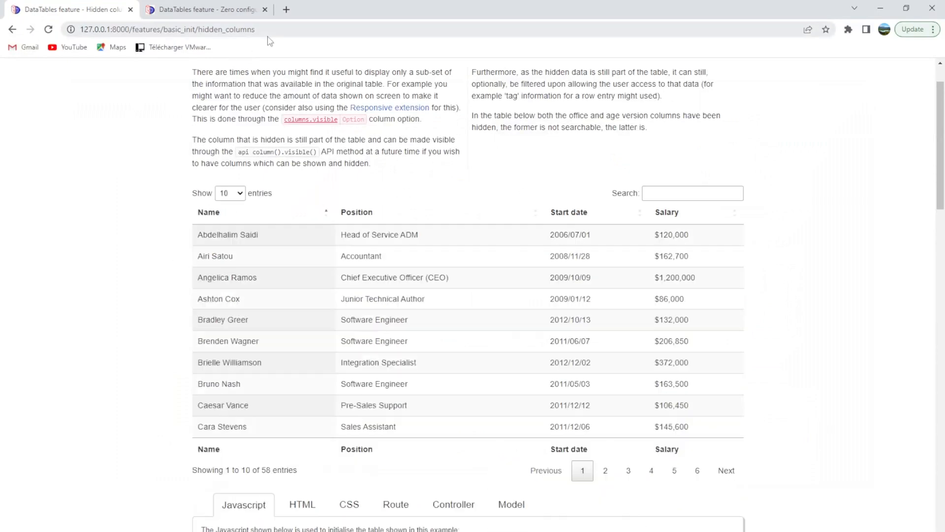
type("A")
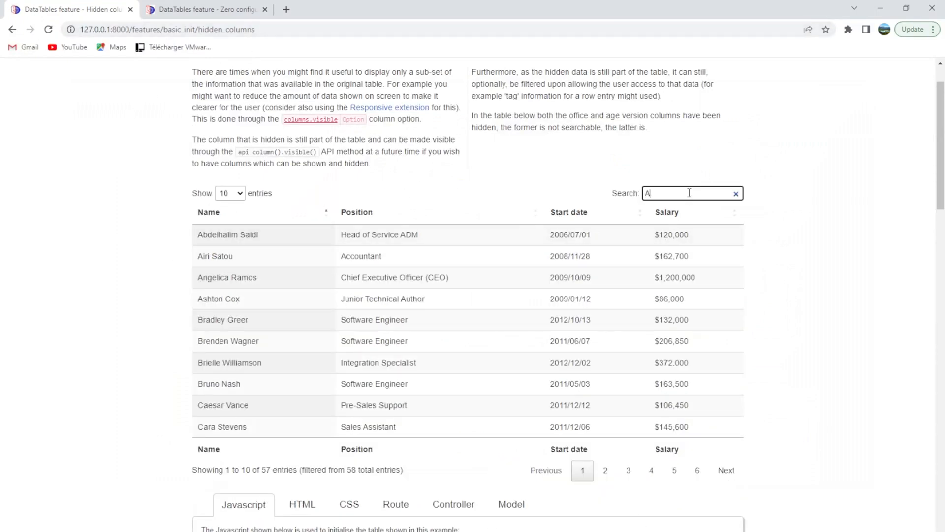
type("lgier")
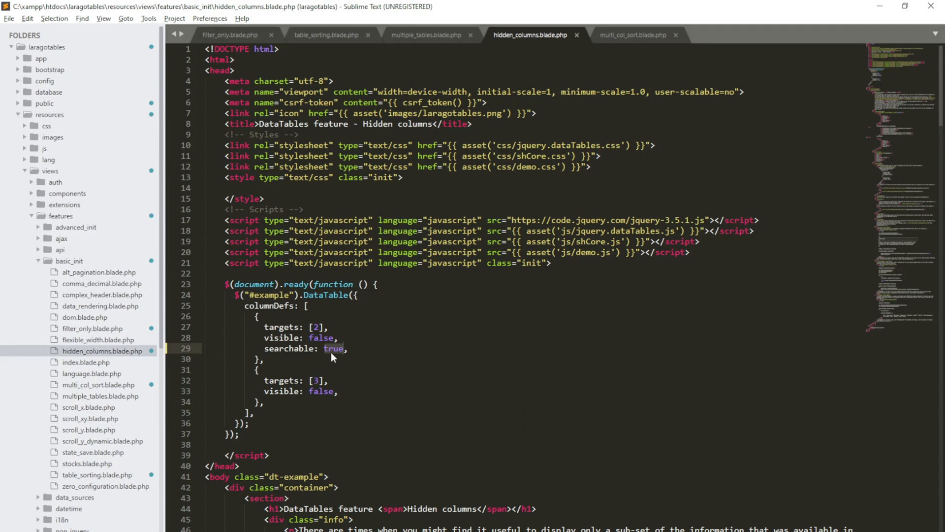
type("false")
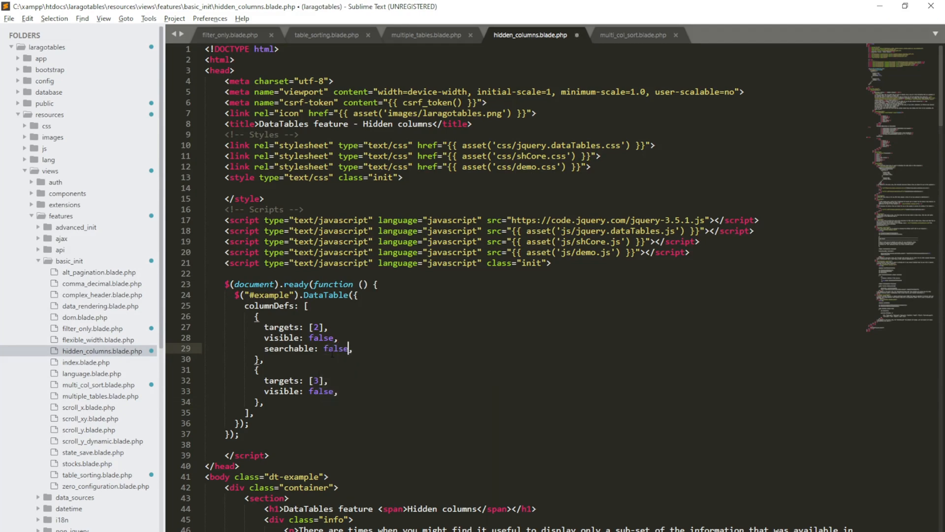